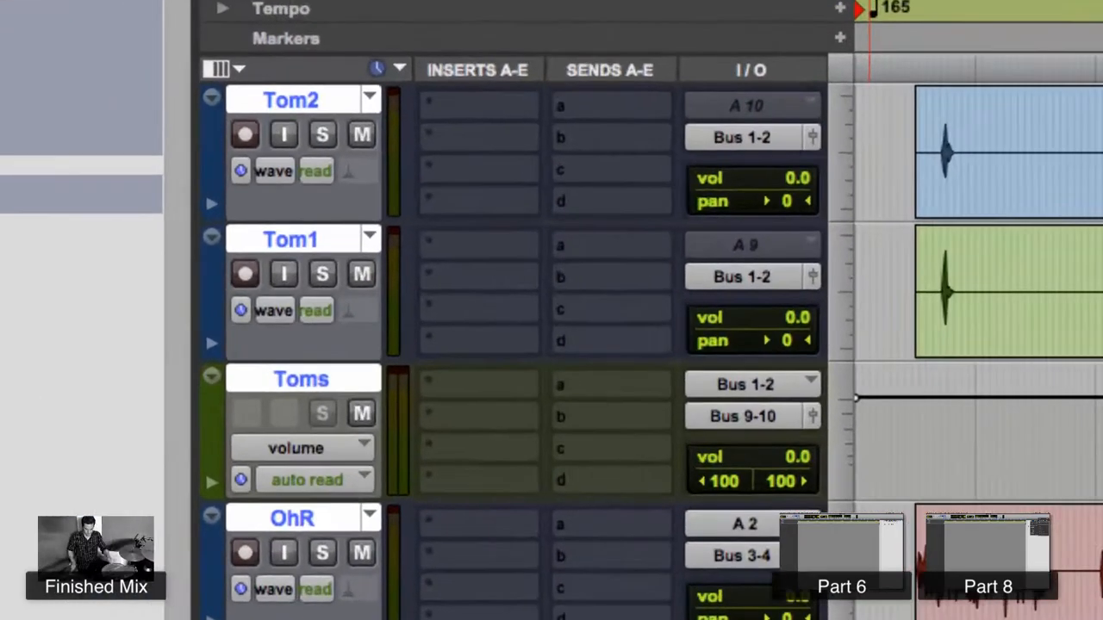
Step: Scroll the track list until the stereo Beggar 1 track appears just below Kick
scroll(down, 3)
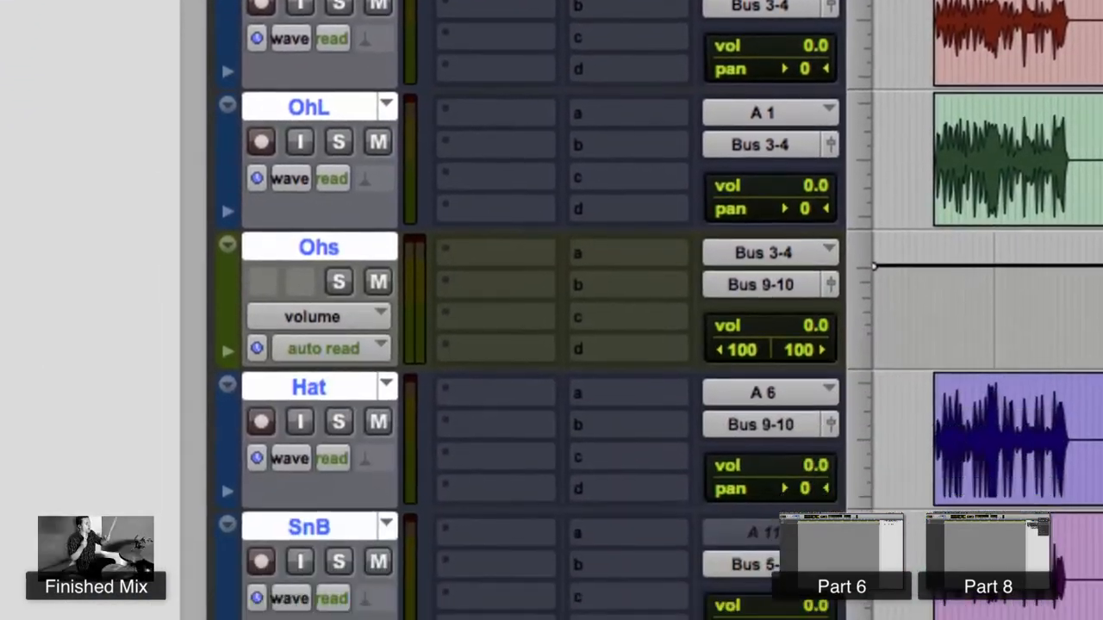
scroll(down, 3)
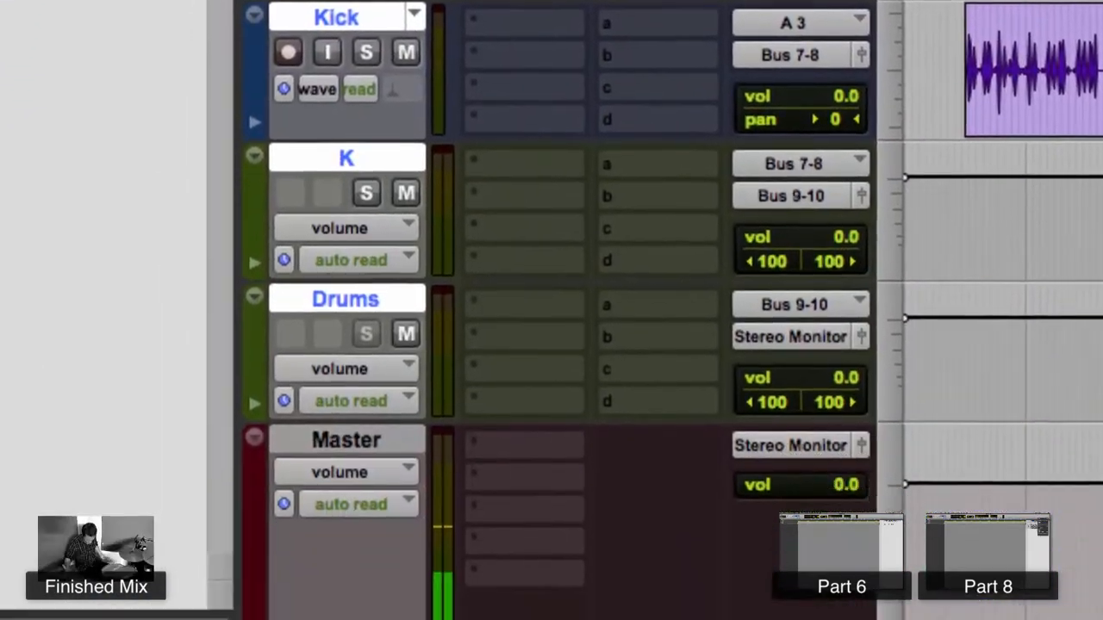
scroll(down, 3)
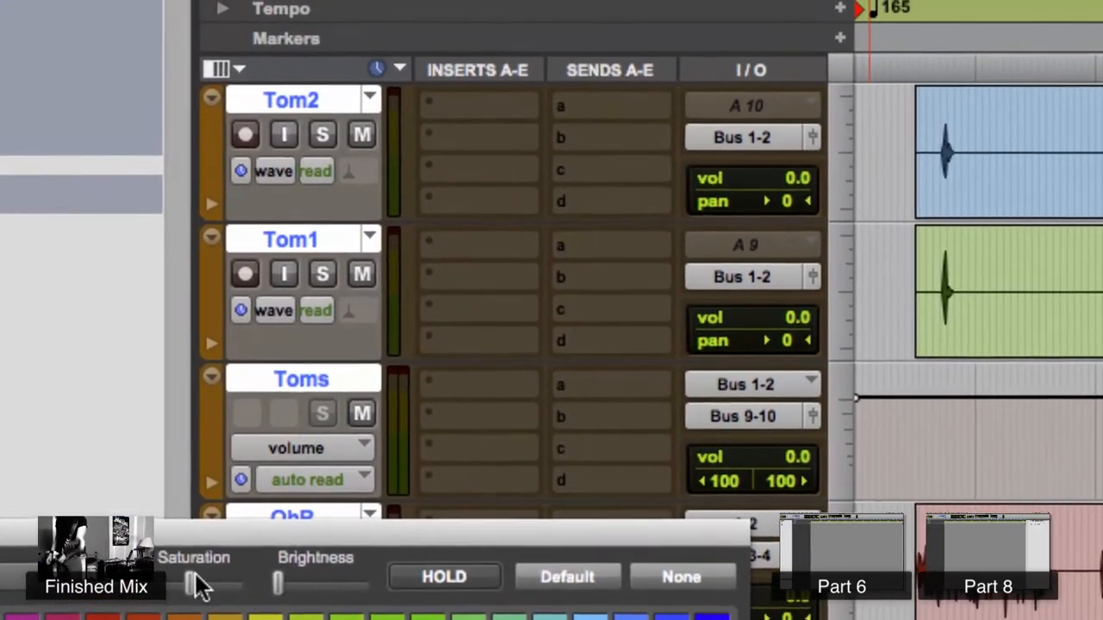
click(190, 9)
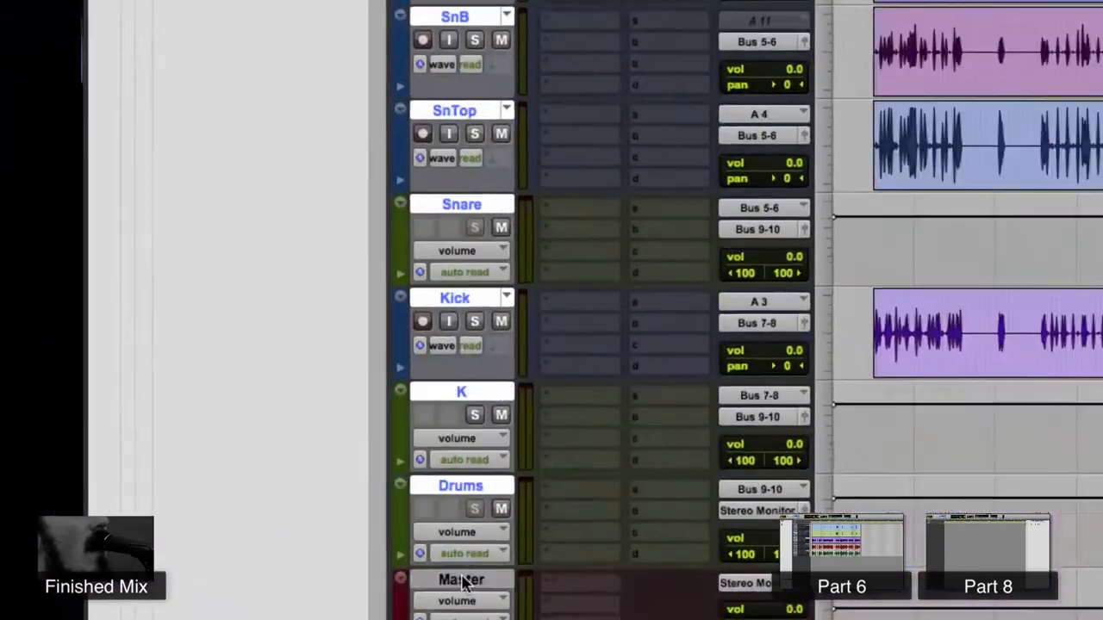
scroll(down, 3)
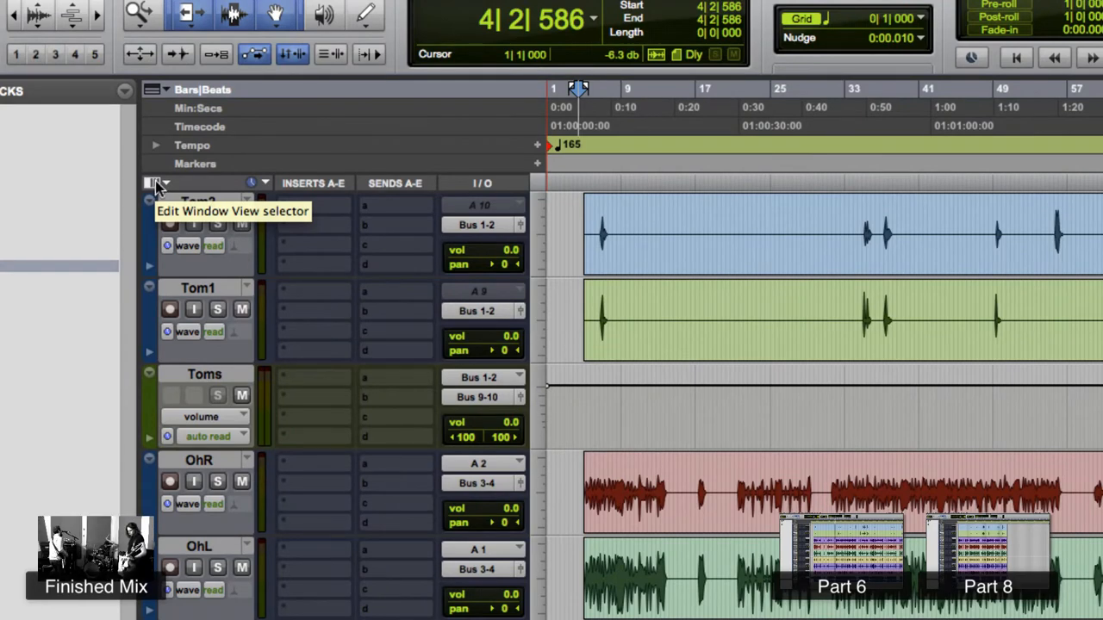
mouse_move(364, 370)
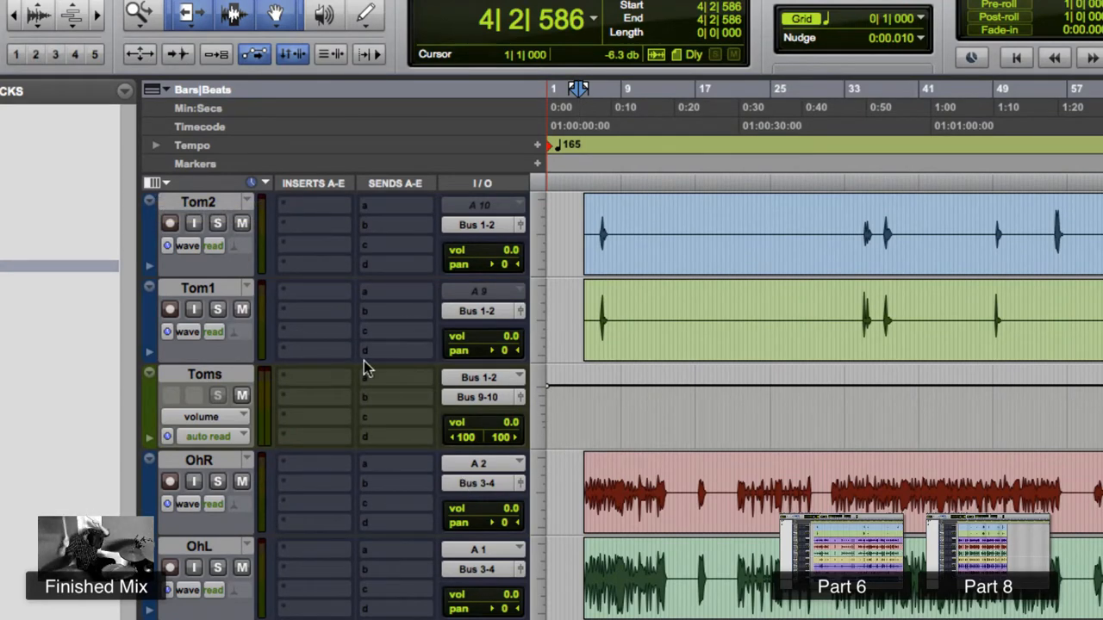
click(153, 183)
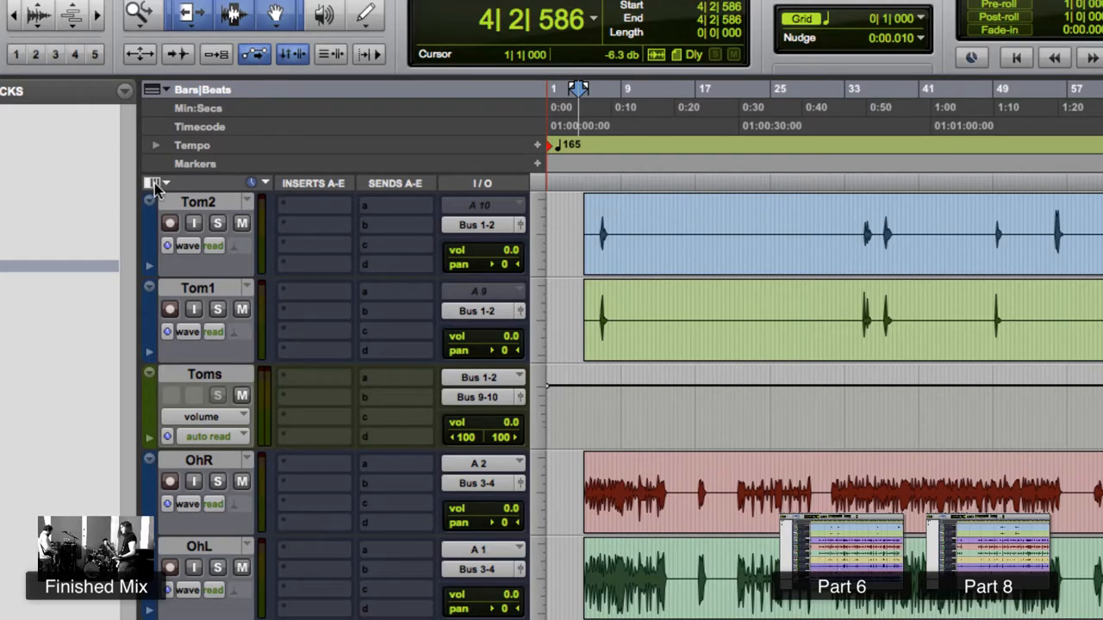
click(154, 183)
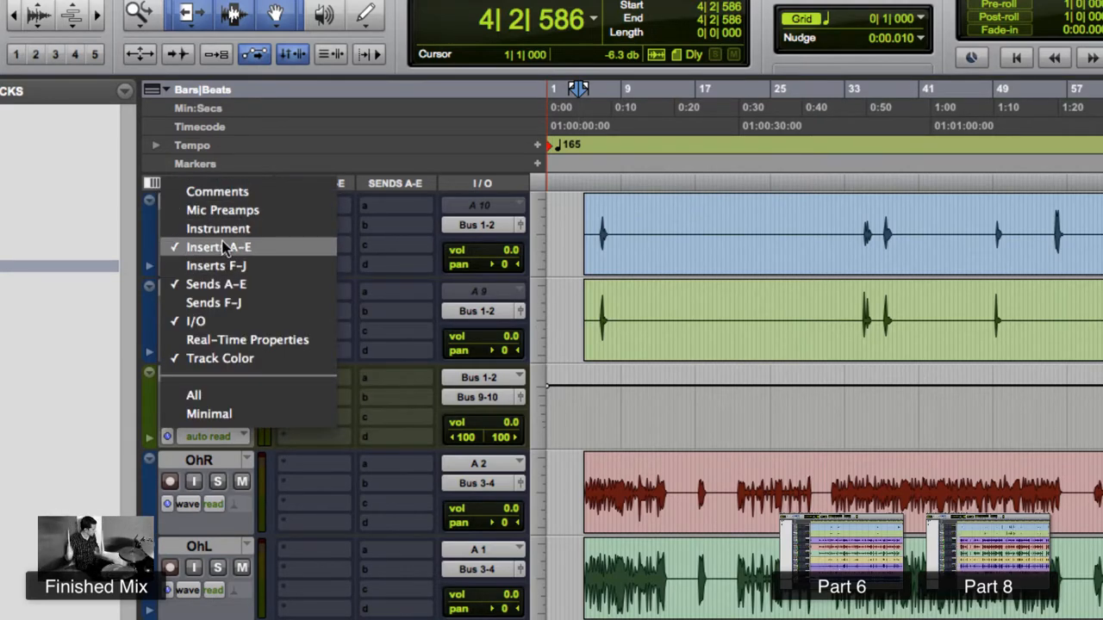
mouse_move(228, 296)
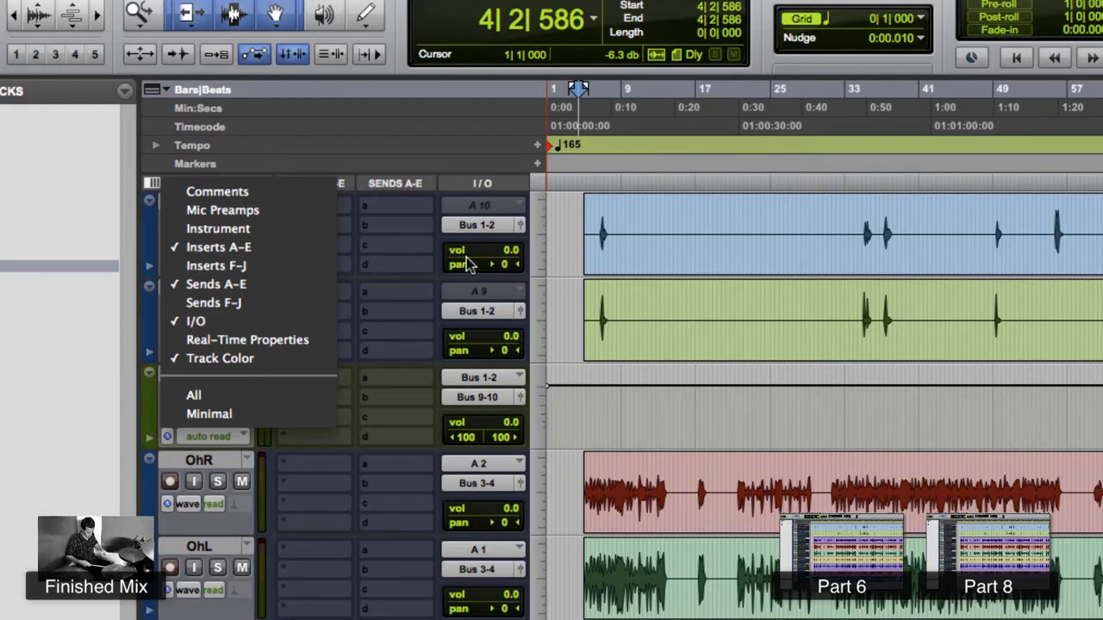
mouse_move(196, 320)
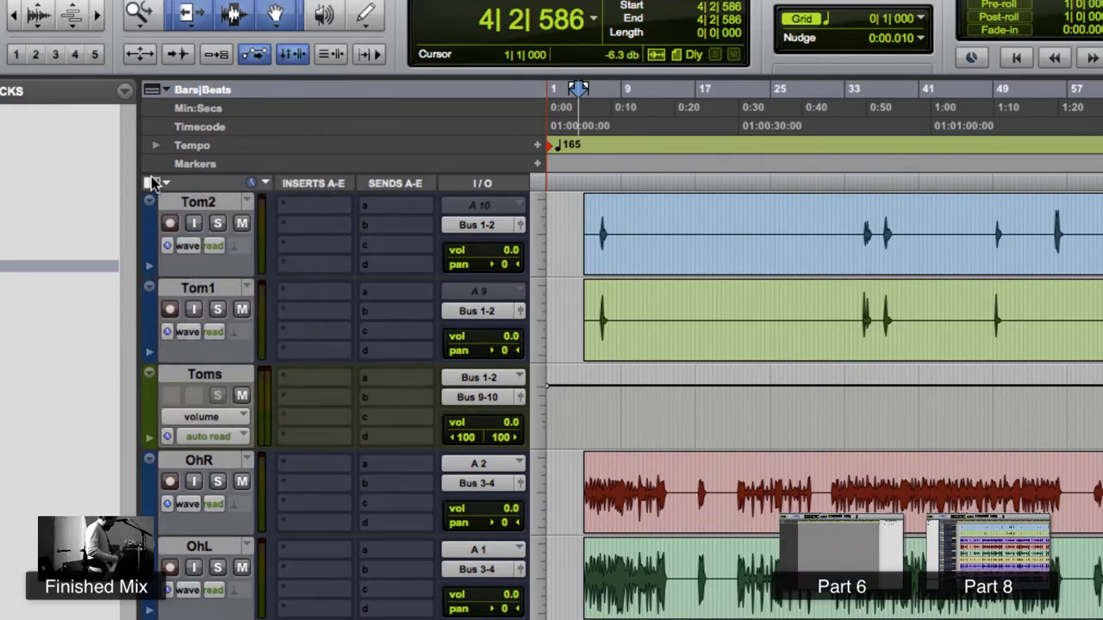
mouse_move(156, 182)
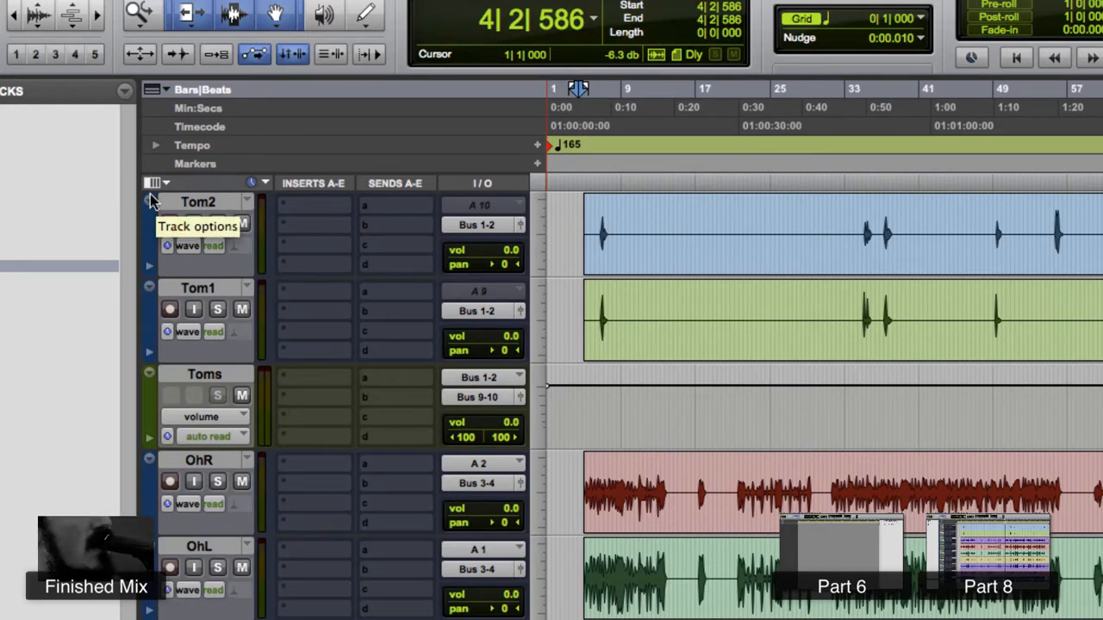
mouse_move(155, 182)
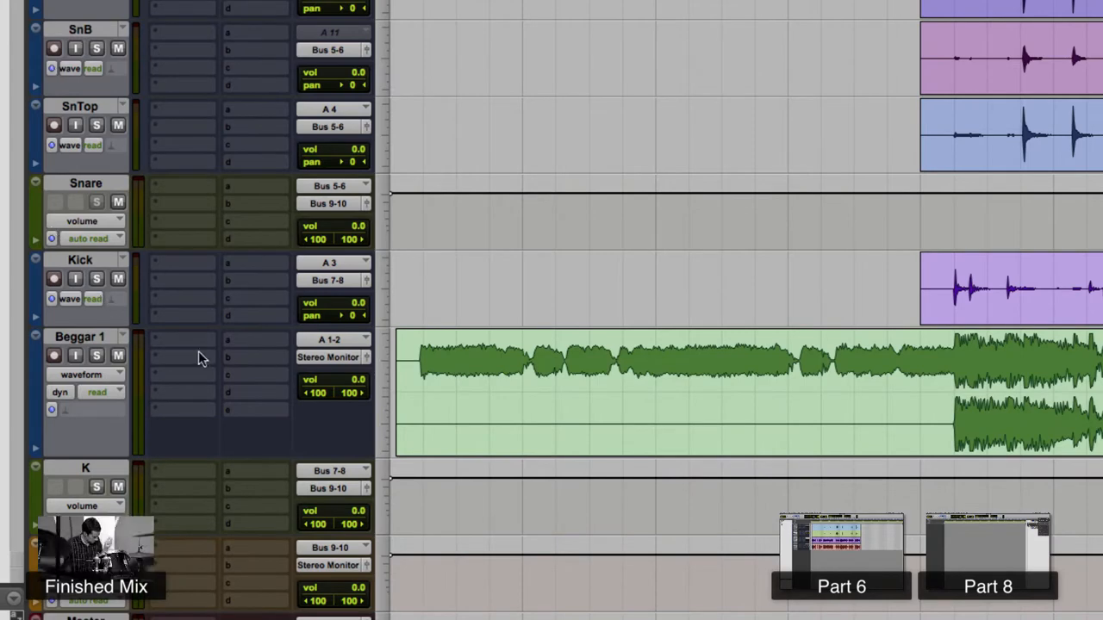
click(92, 355)
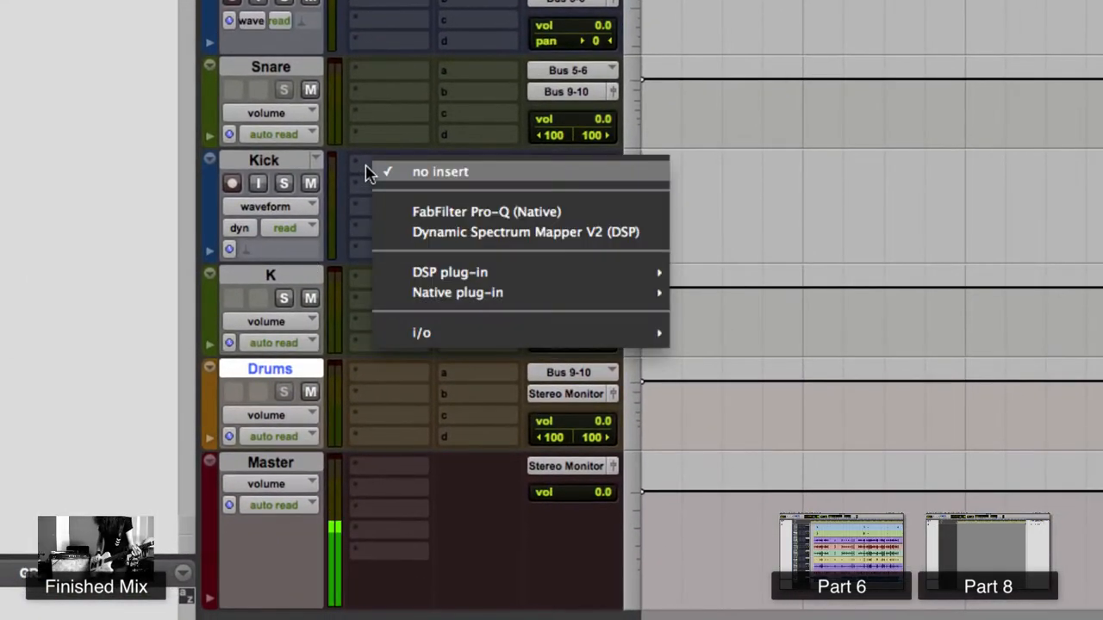
mouse_move(459, 246)
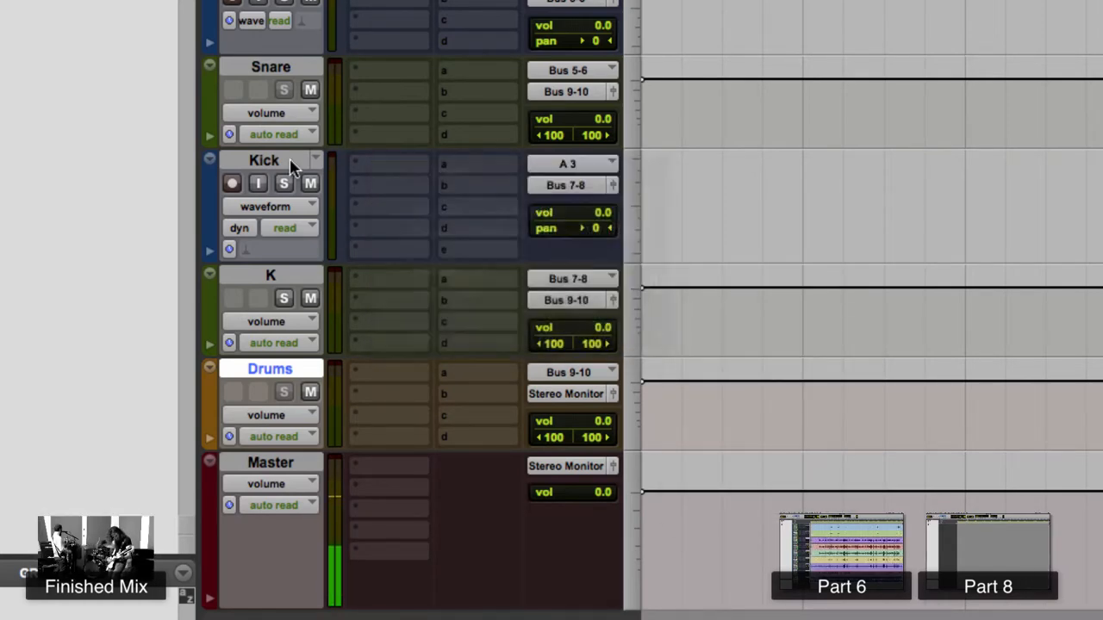
Step: Open Setup > Preferences, leaving Kick with no plug-in inserted
click(280, 42)
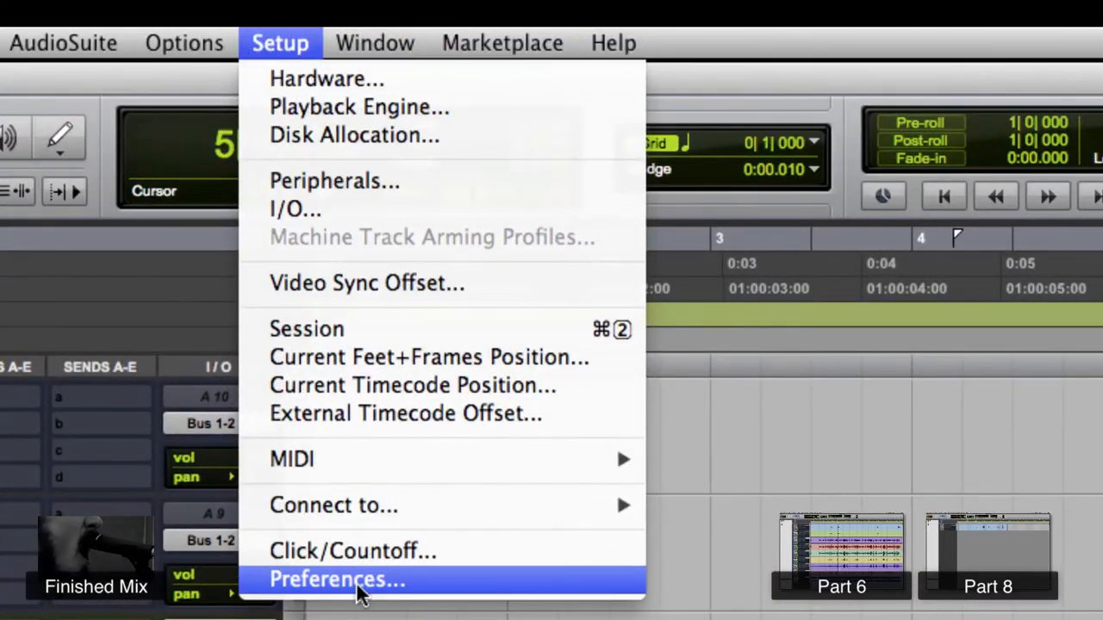
click(337, 580)
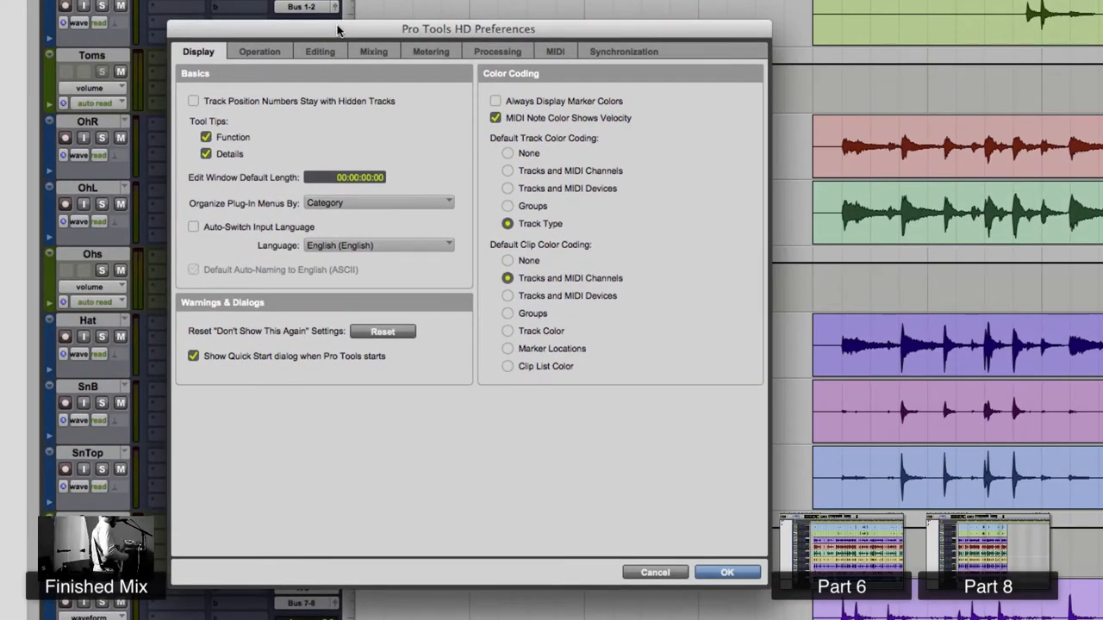
Step: Set Default EQ to FabFilter Pro-Q 2 in the Mixing preferences
click(373, 51)
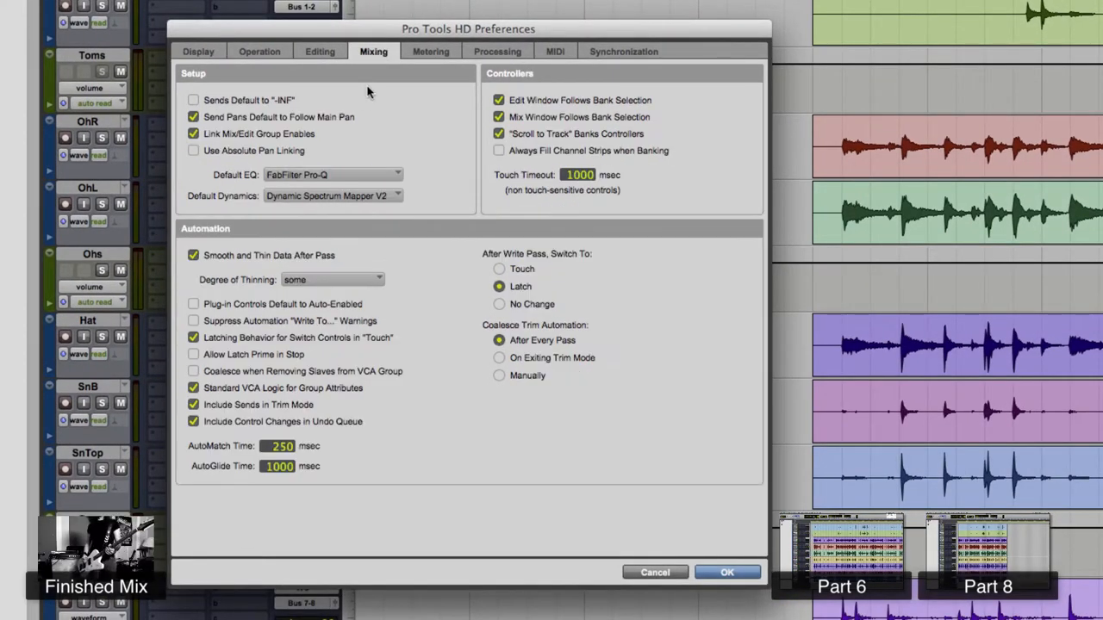
click(332, 174)
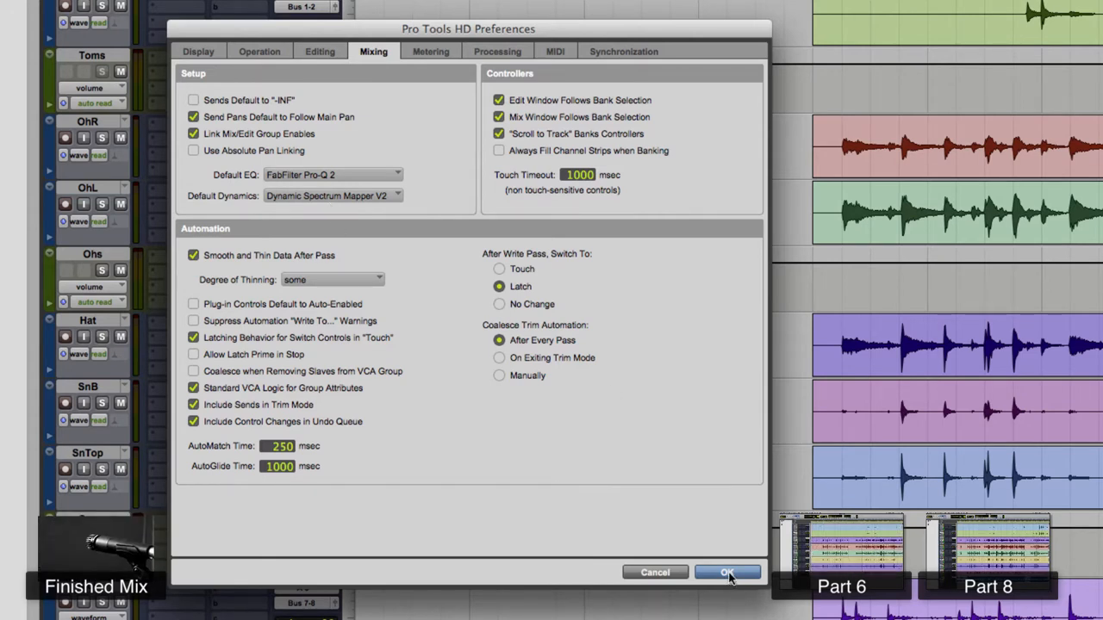
mouse_move(376, 52)
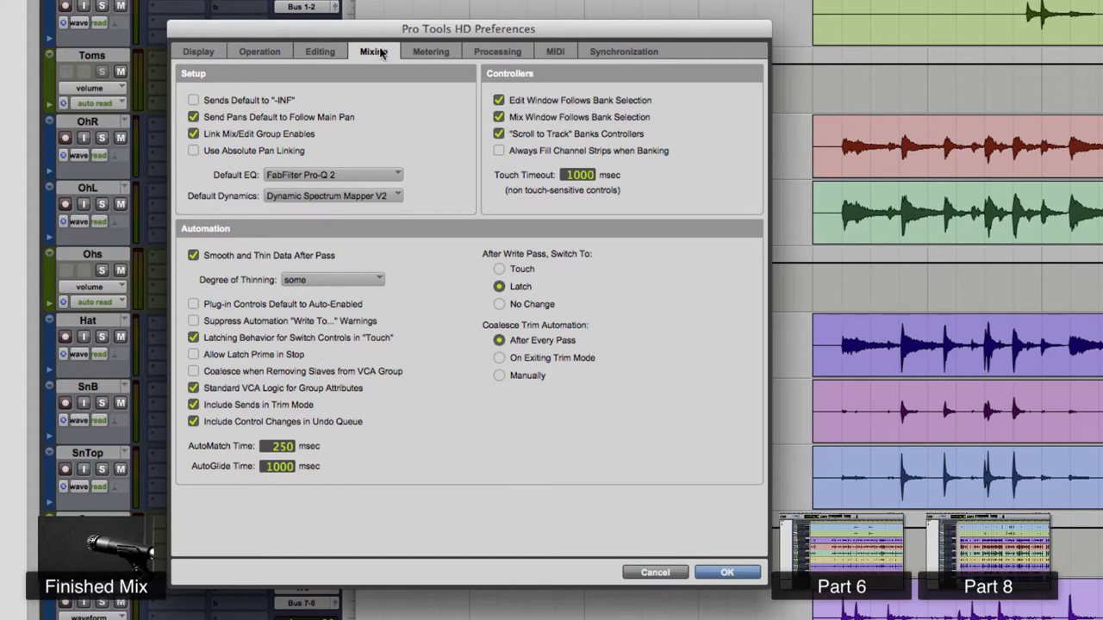
Step: Confirm the preferences with OK and start playback to hear the Kick
click(731, 572)
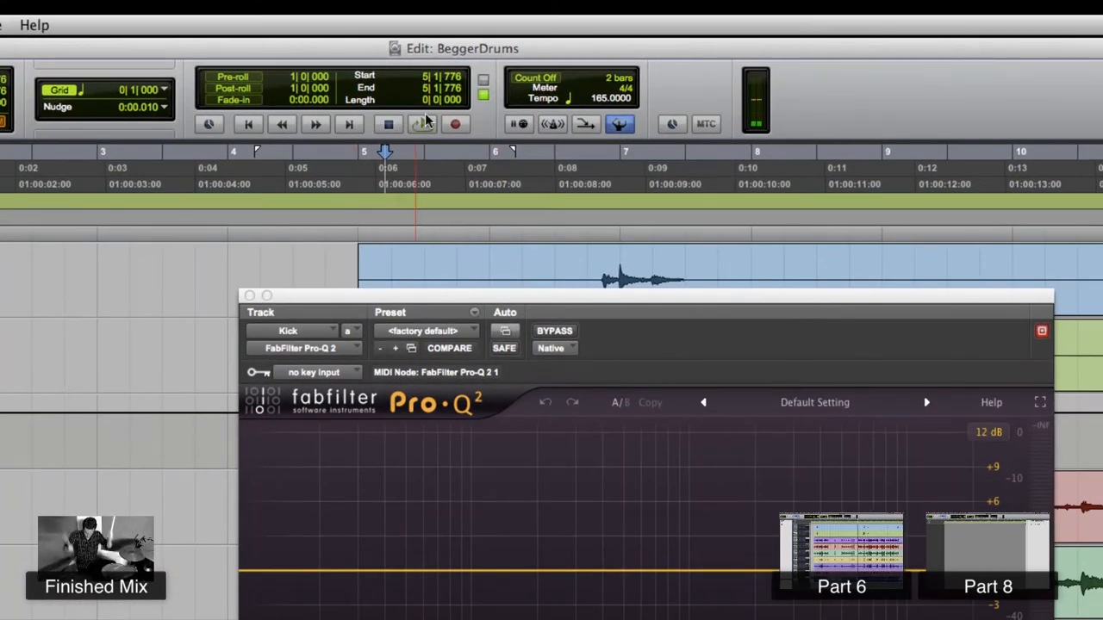
click(424, 124)
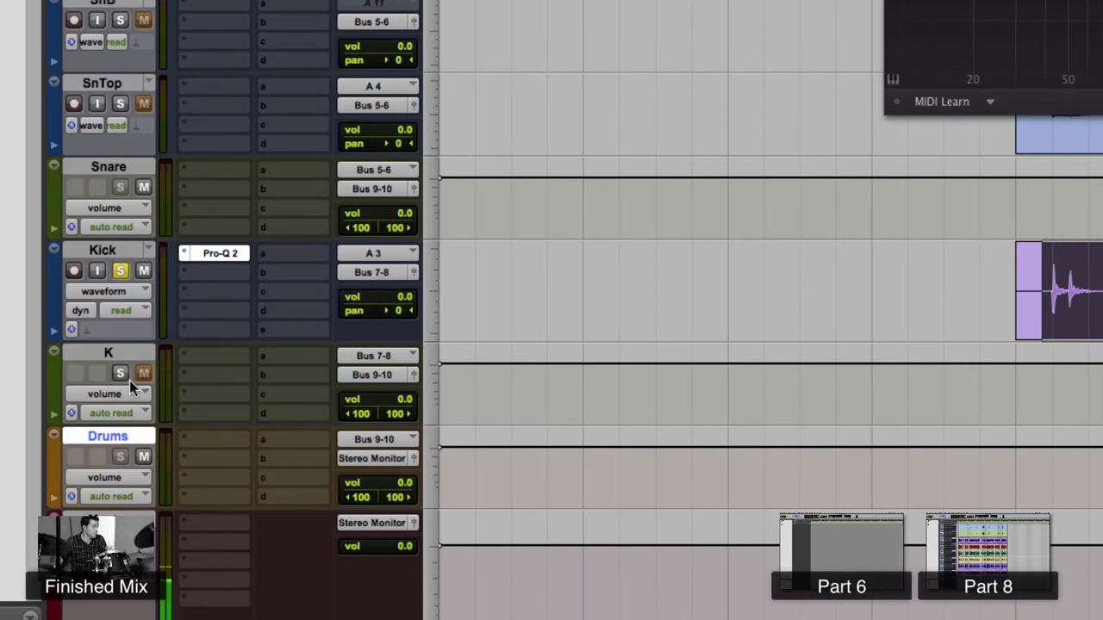
mouse_move(119, 372)
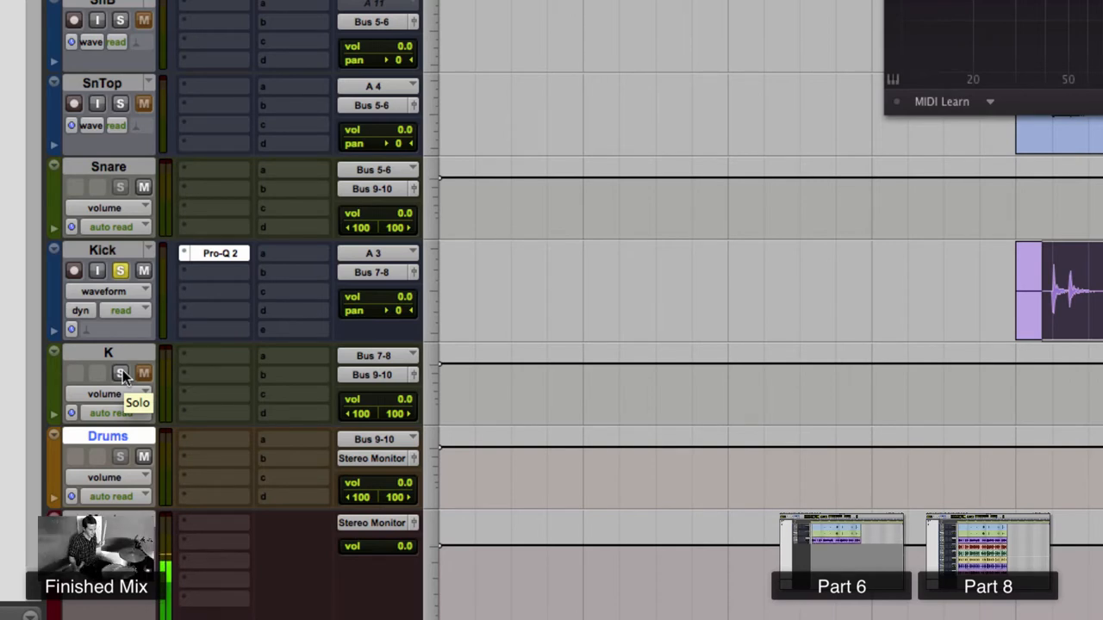
Step: Solo both the Kick track and the K aux bus
click(118, 374)
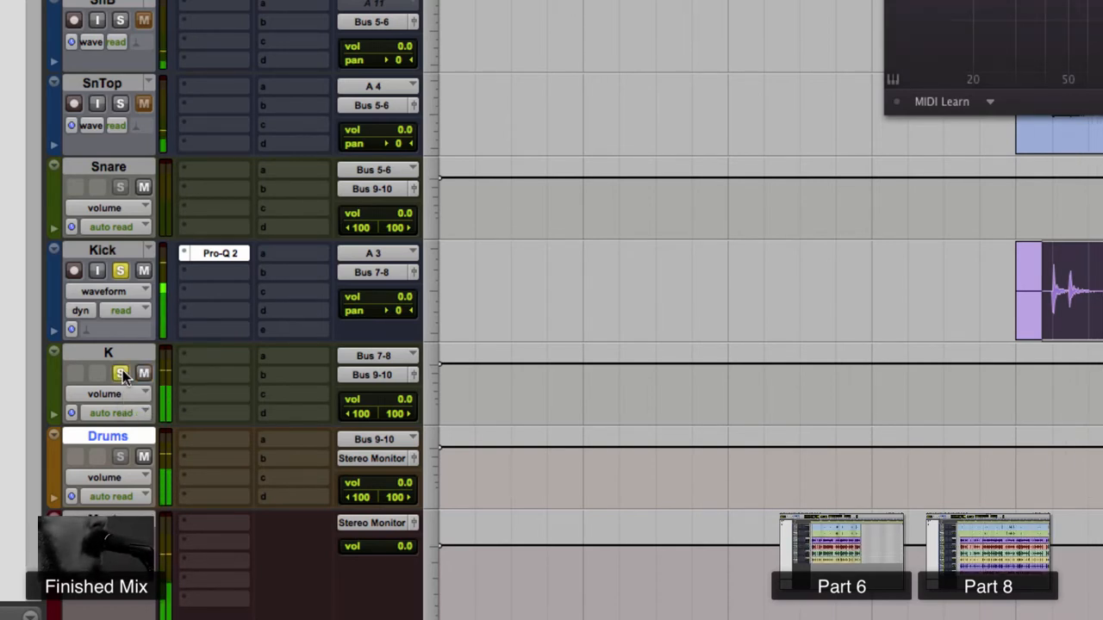
click(119, 373)
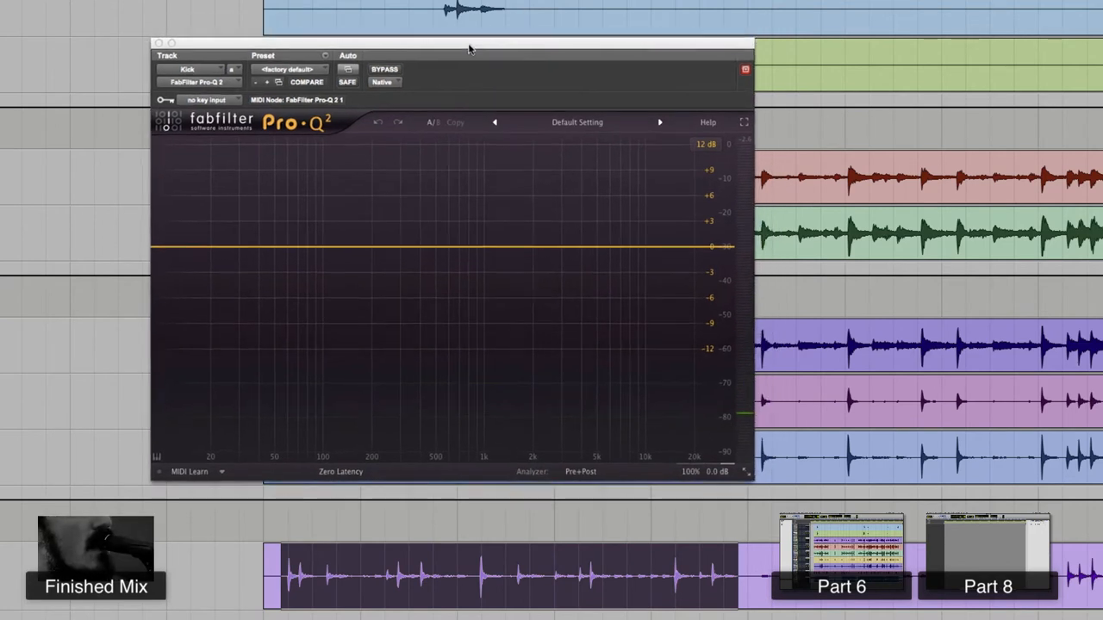
mouse_move(638, 162)
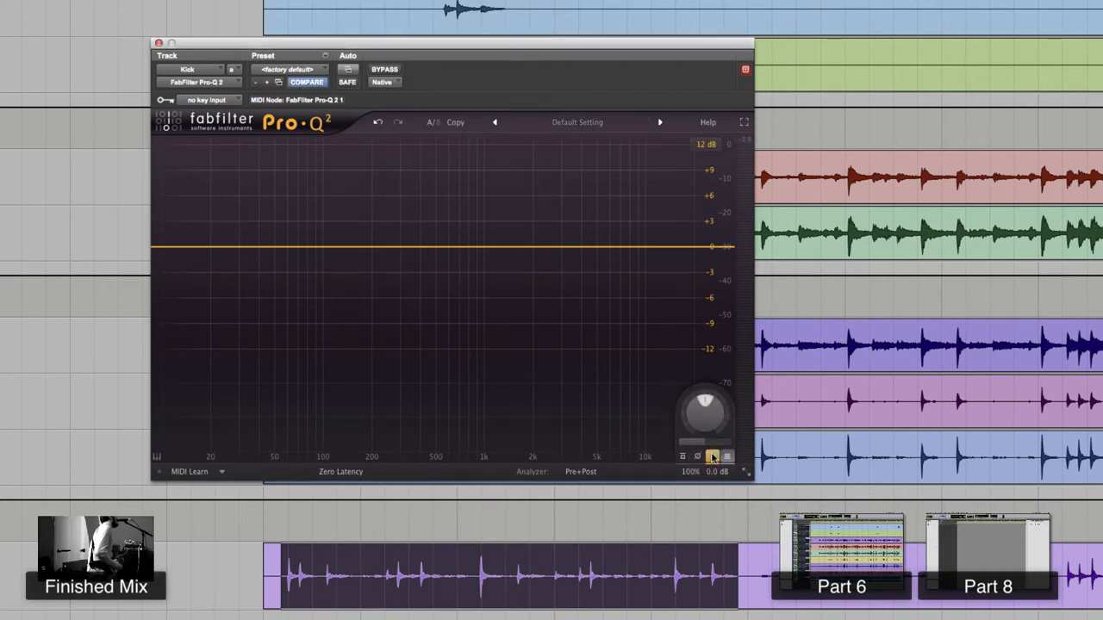
click(581, 198)
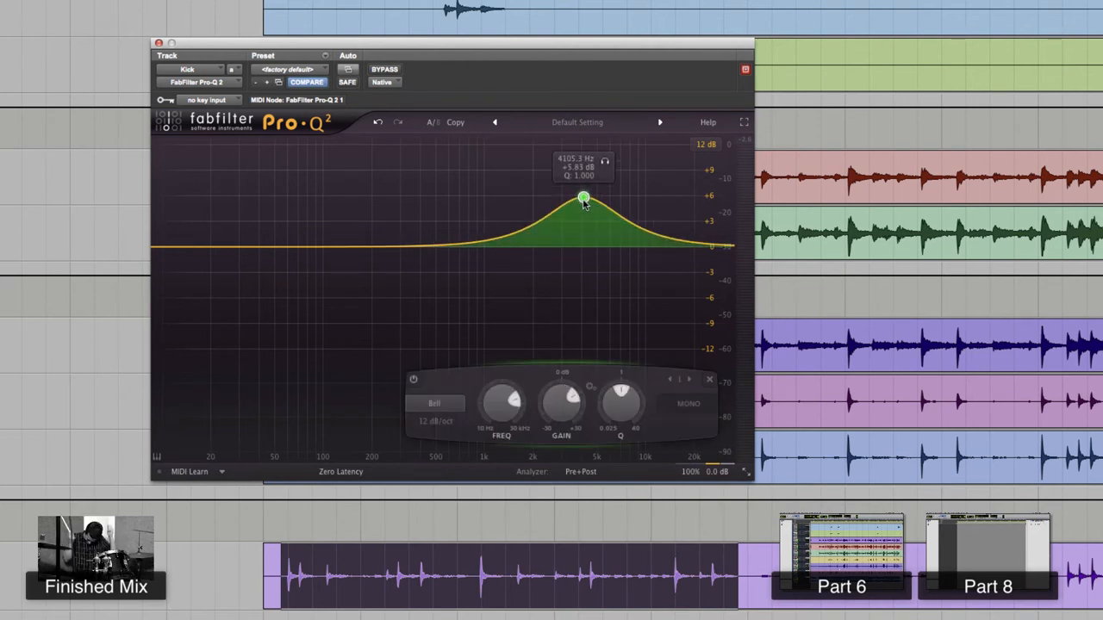
drag(585, 197, 580, 166)
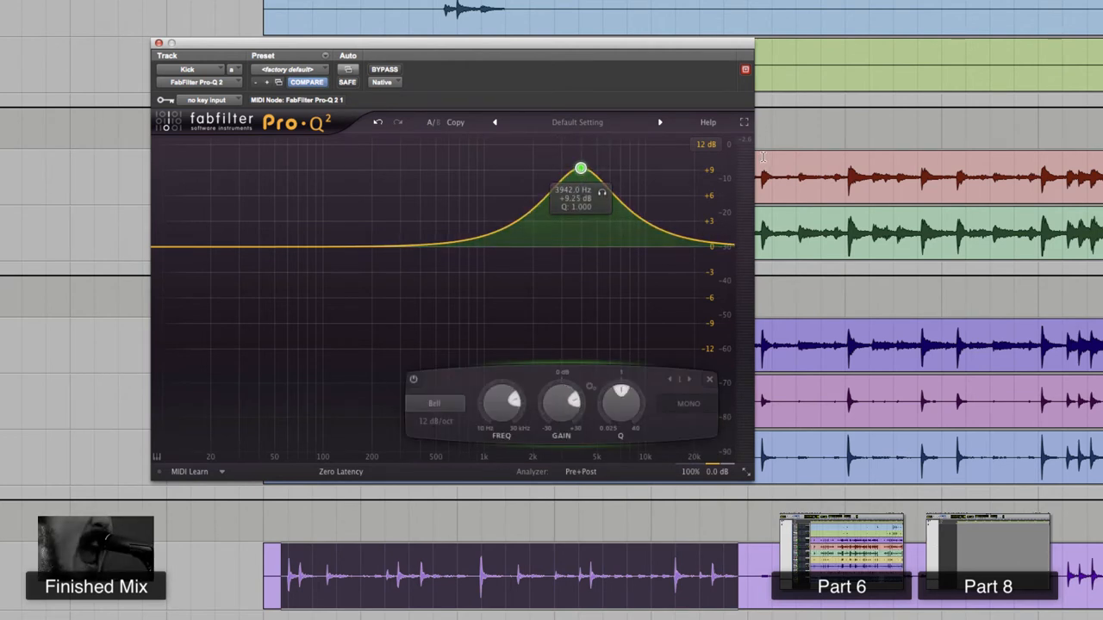
mouse_move(744, 191)
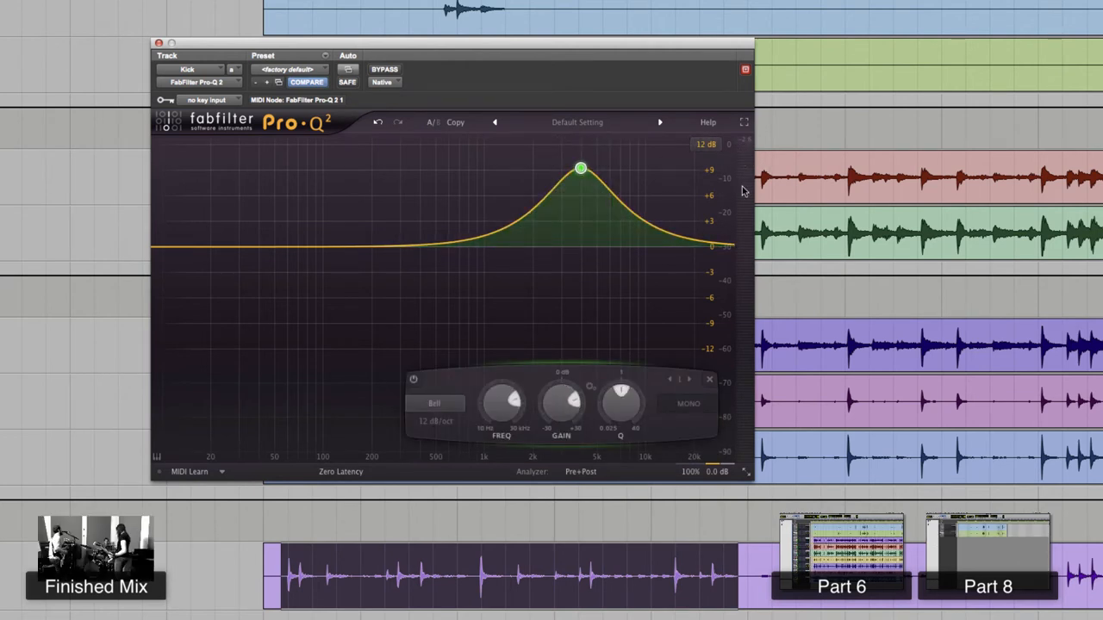
right_click(579, 168)
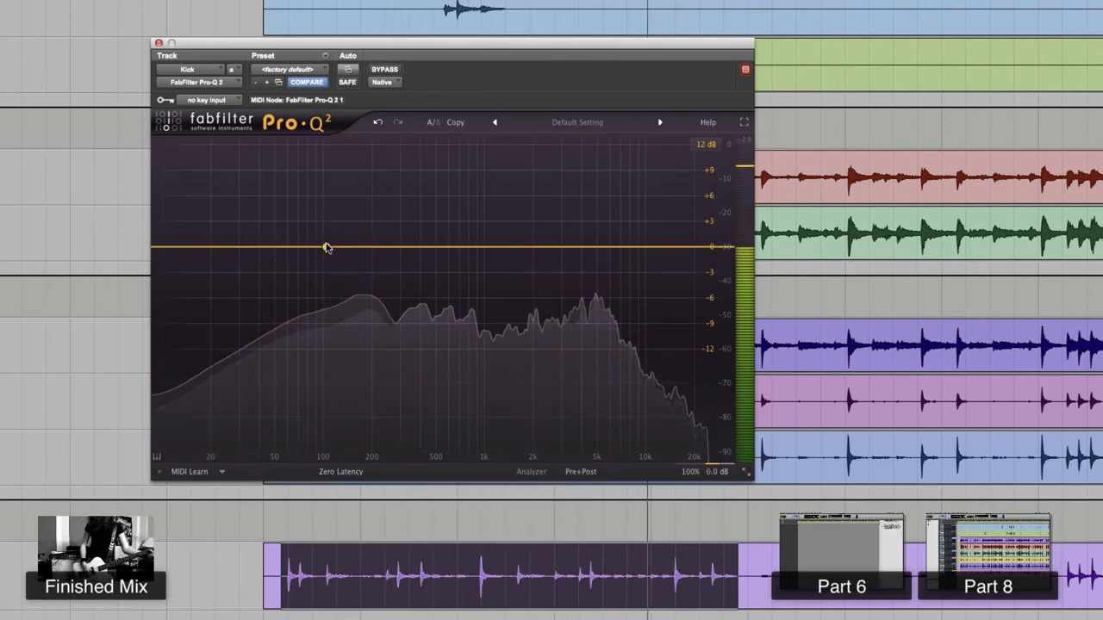
Step: Add a ~9 dB bell boost near 100 Hz and a 96 dB/oct low cut at ~38 Hz
drag(332, 247, 332, 167)
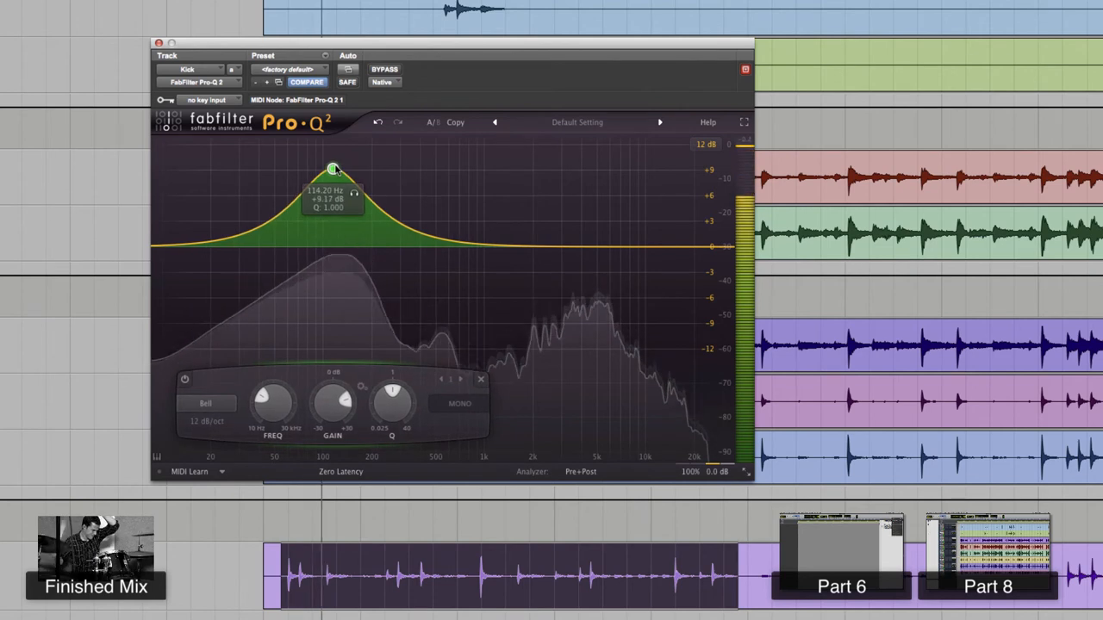
drag(332, 169, 321, 170)
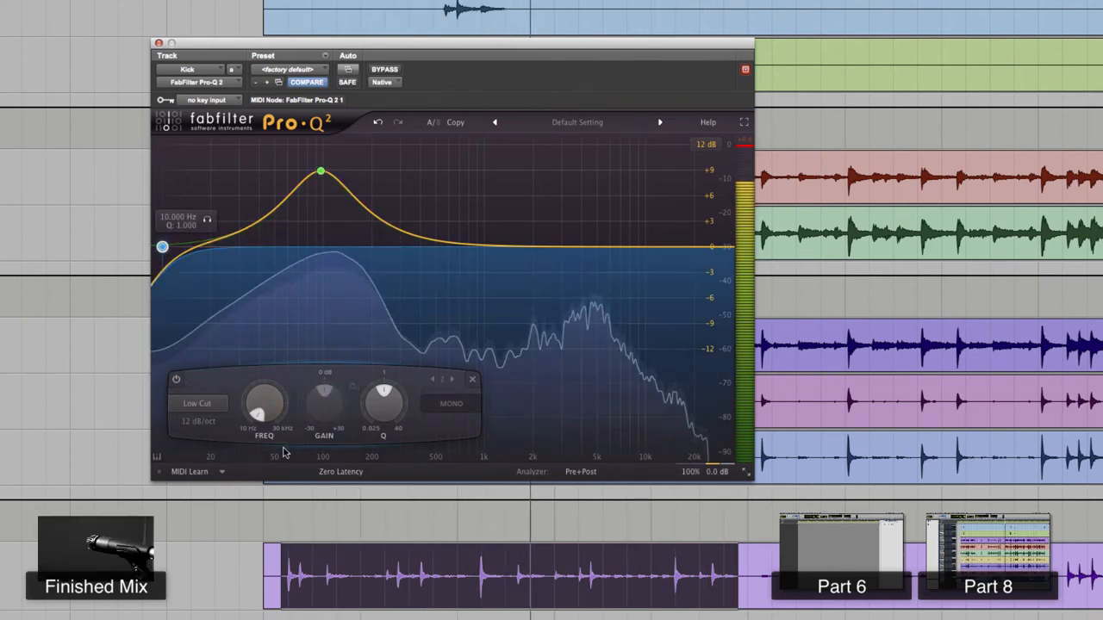
click(199, 421)
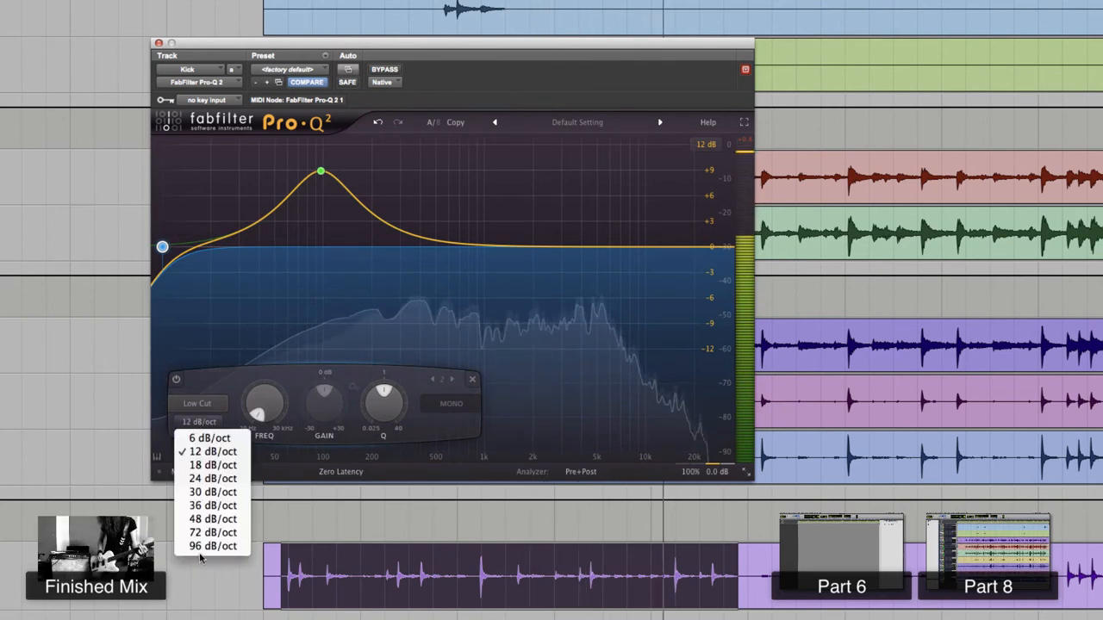
click(207, 547)
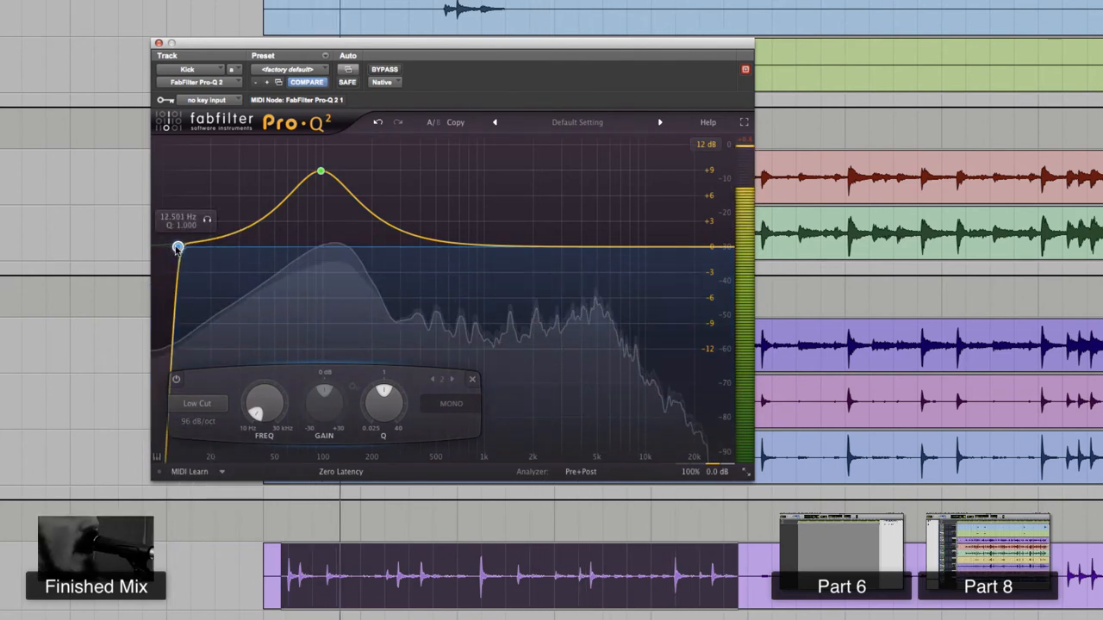
drag(177, 248, 261, 249)
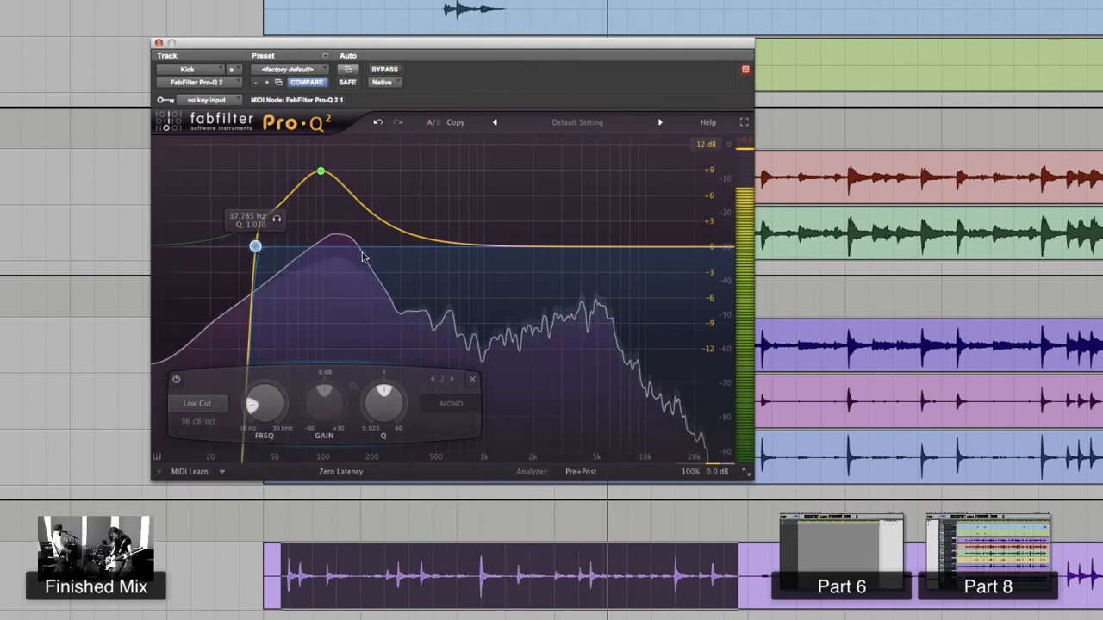
Step: Add a new high bell band boosted about 12 dB, settled near 10 kHz
click(617, 238)
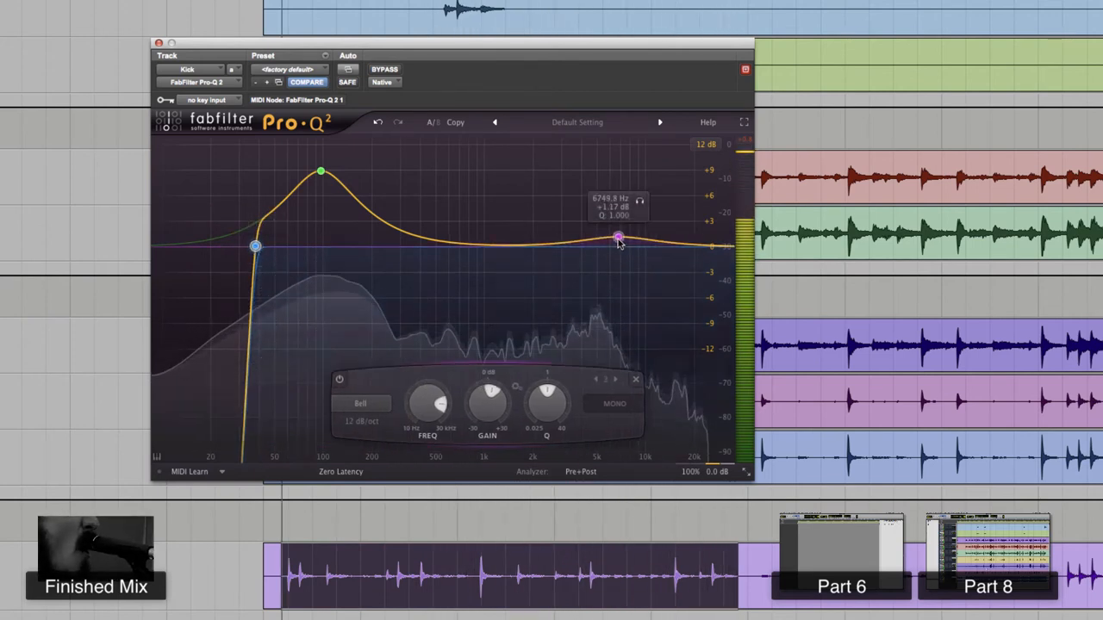
drag(618, 238, 610, 154)
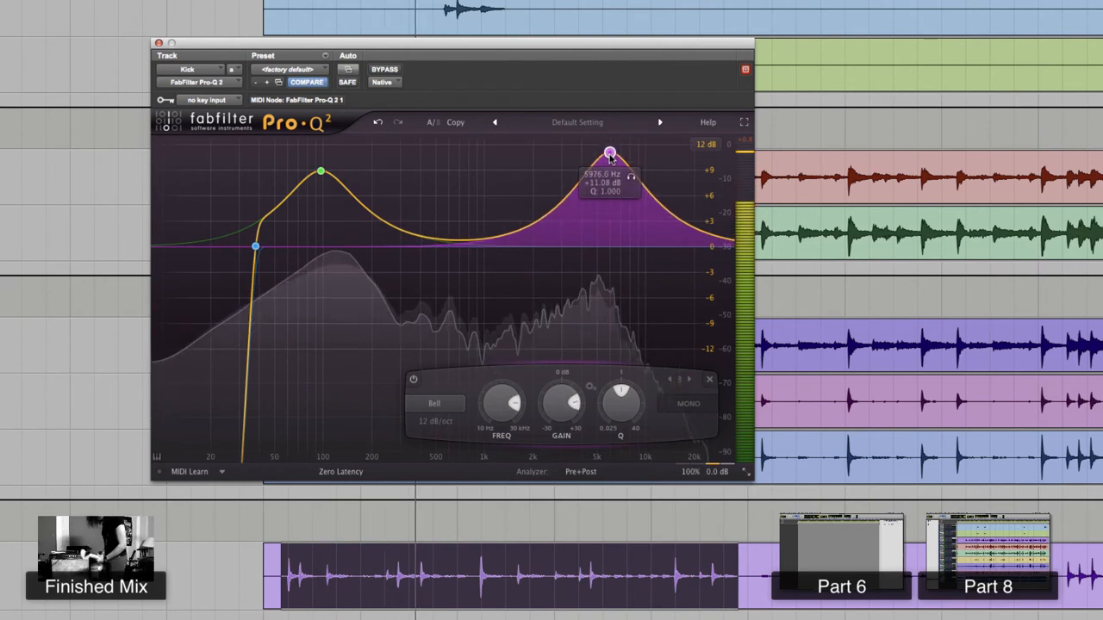
drag(609, 154, 648, 157)
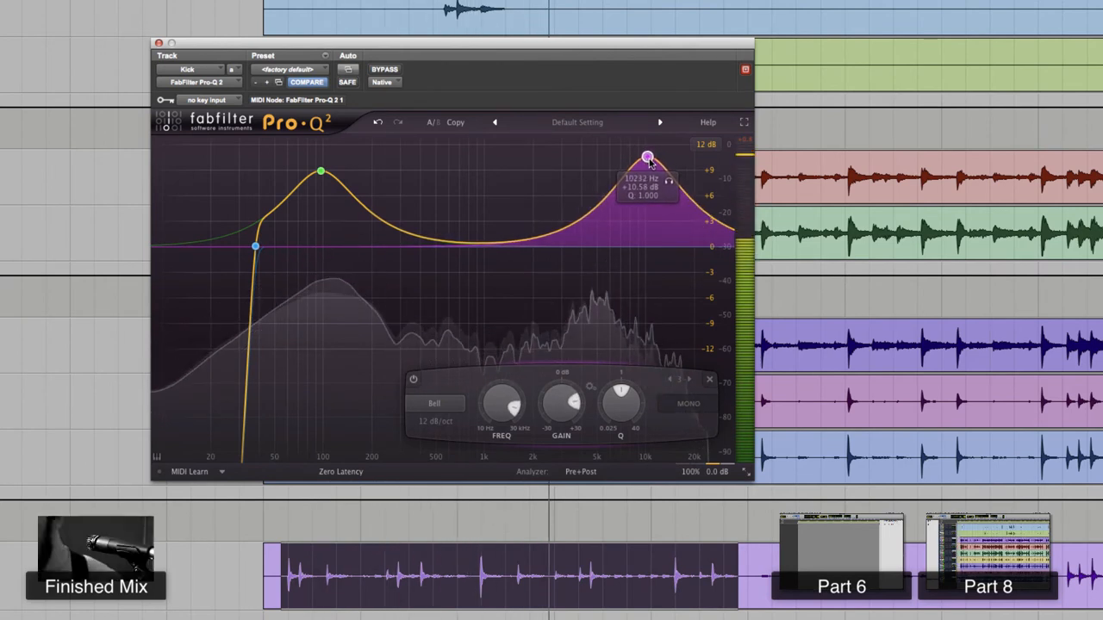
drag(648, 157, 635, 144)
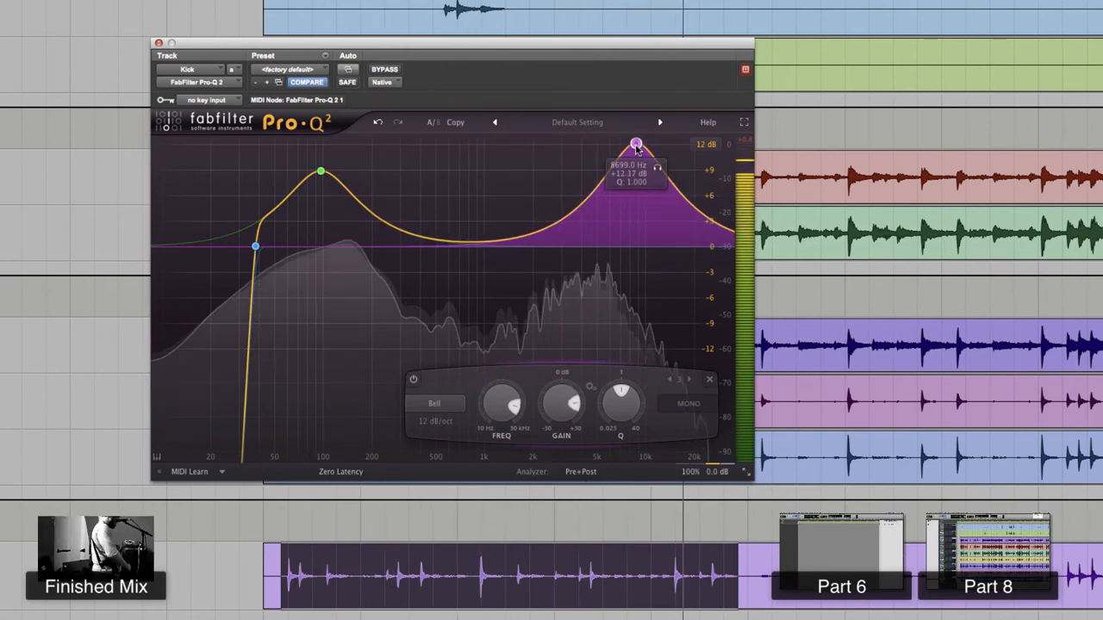
drag(636, 144, 634, 143)
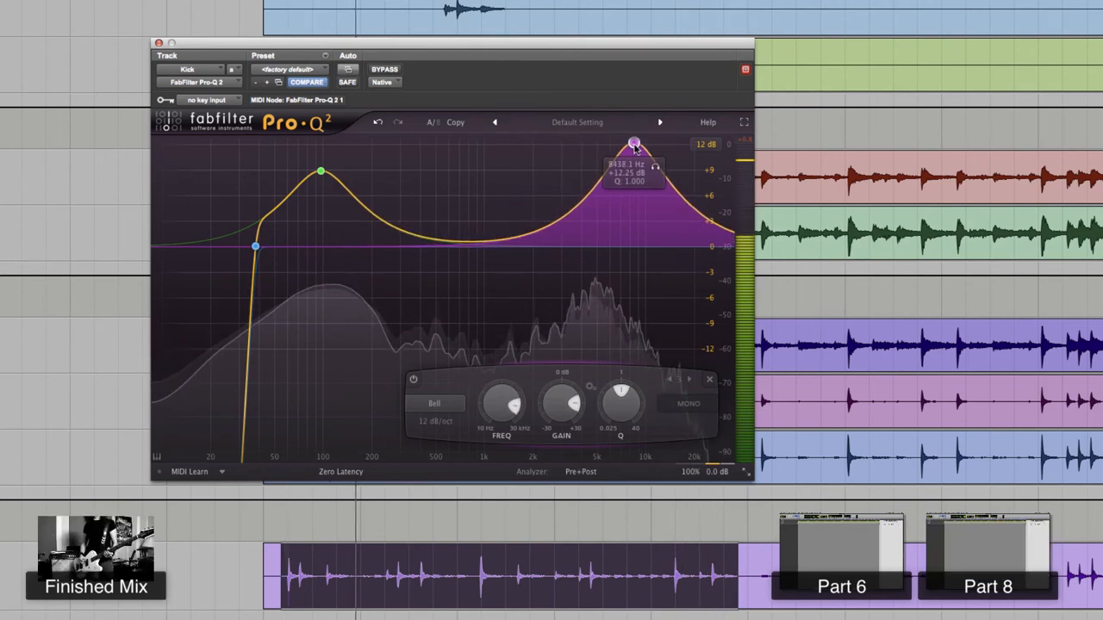
drag(633, 145, 654, 149)
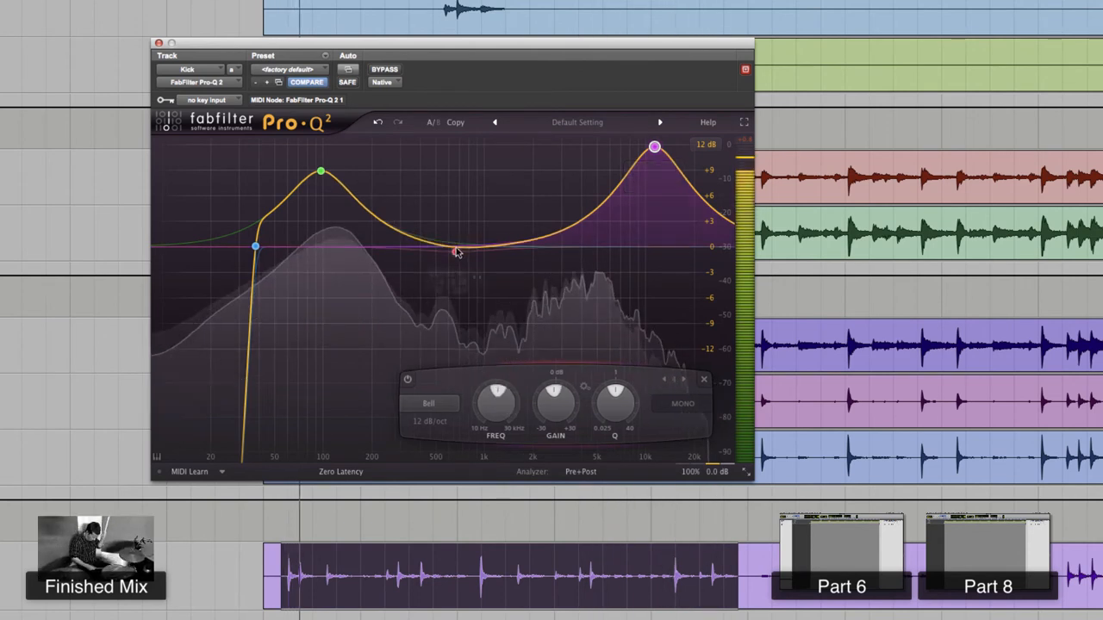
Step: Create a −10 dB bell cut near 470 Hz and narrow its Q
drag(455, 253, 429, 334)
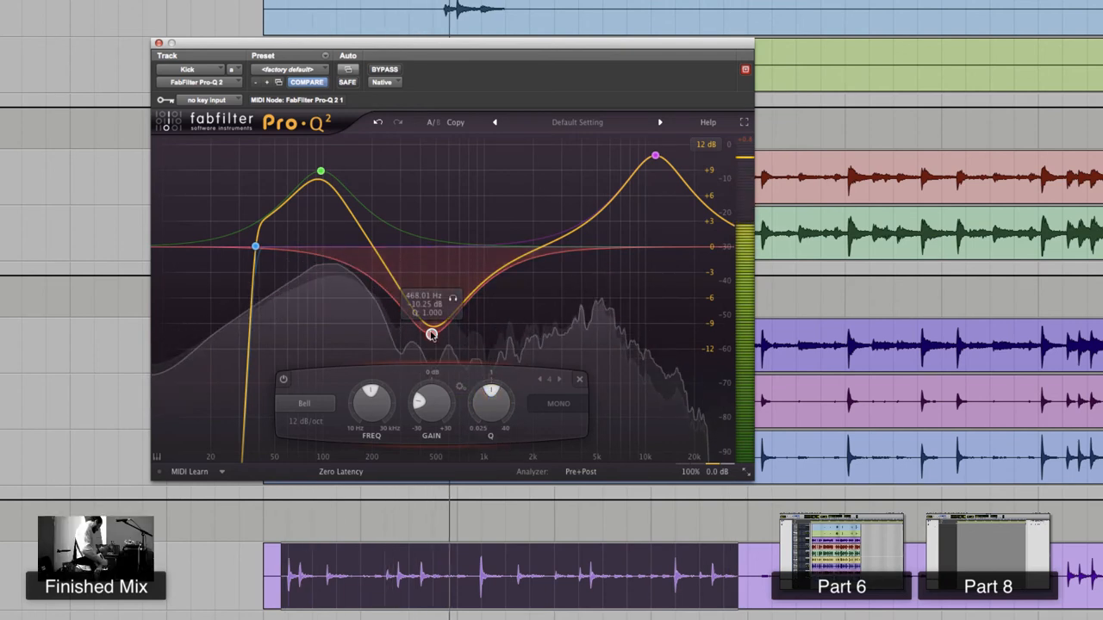
drag(431, 334, 431, 310)
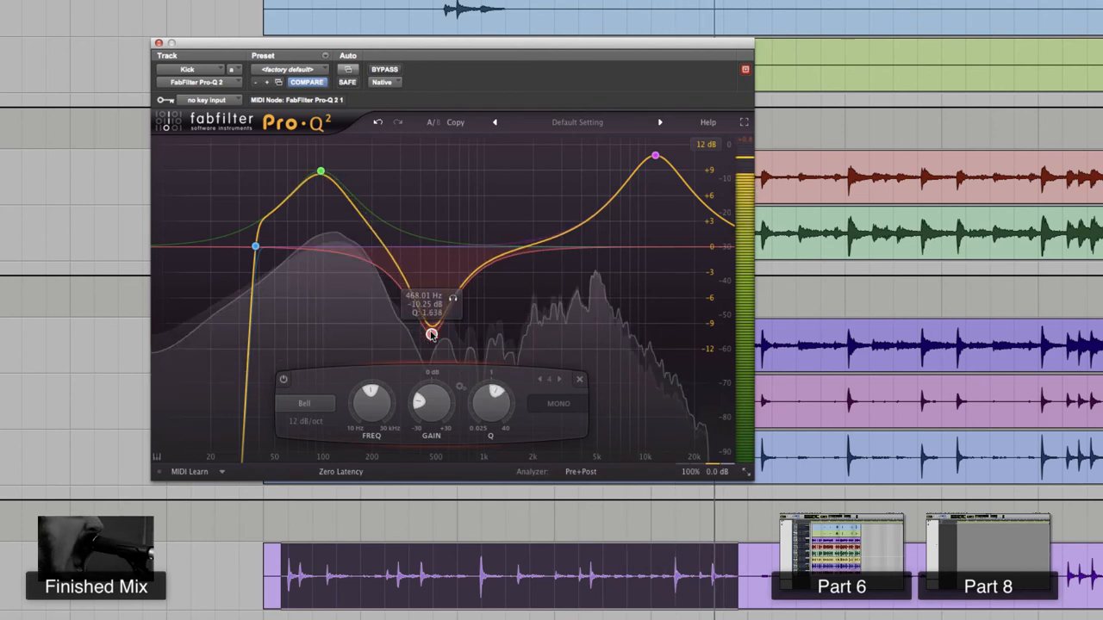
drag(431, 335, 431, 334)
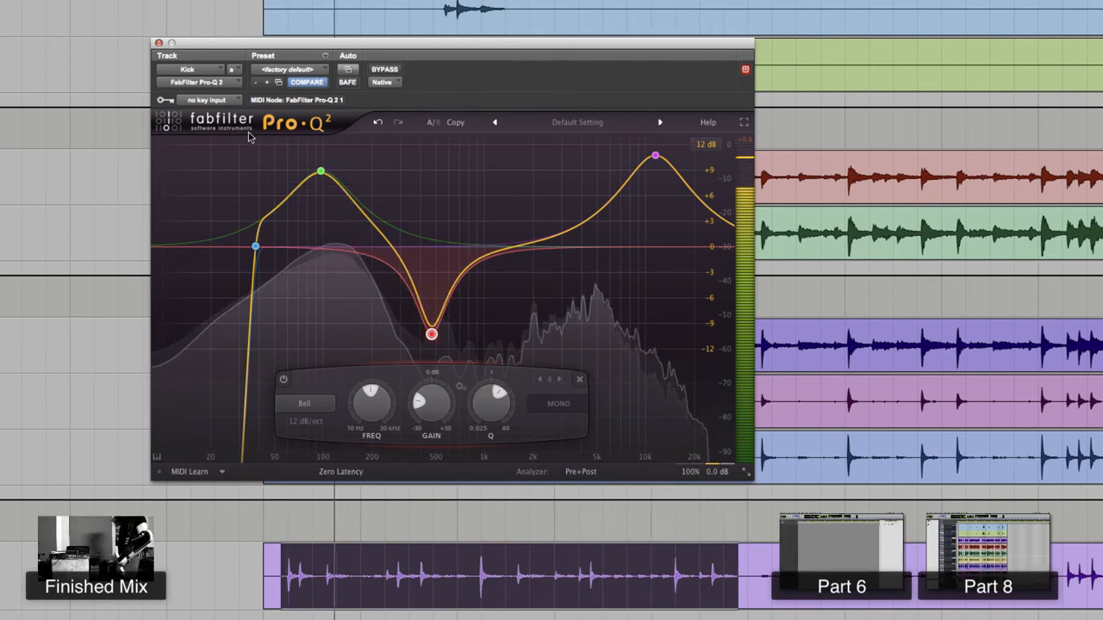
Step: Move the low boost to ~96 Hz and sweep the soloed mid cut to ~545 Hz
drag(431, 334, 454, 300)
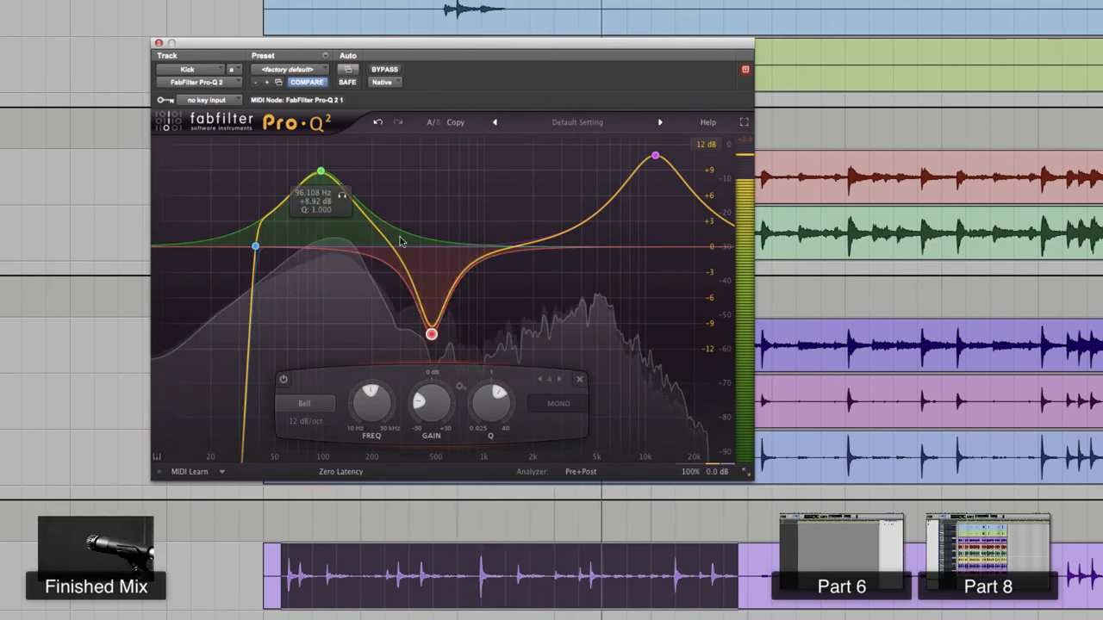
drag(431, 334, 453, 299)
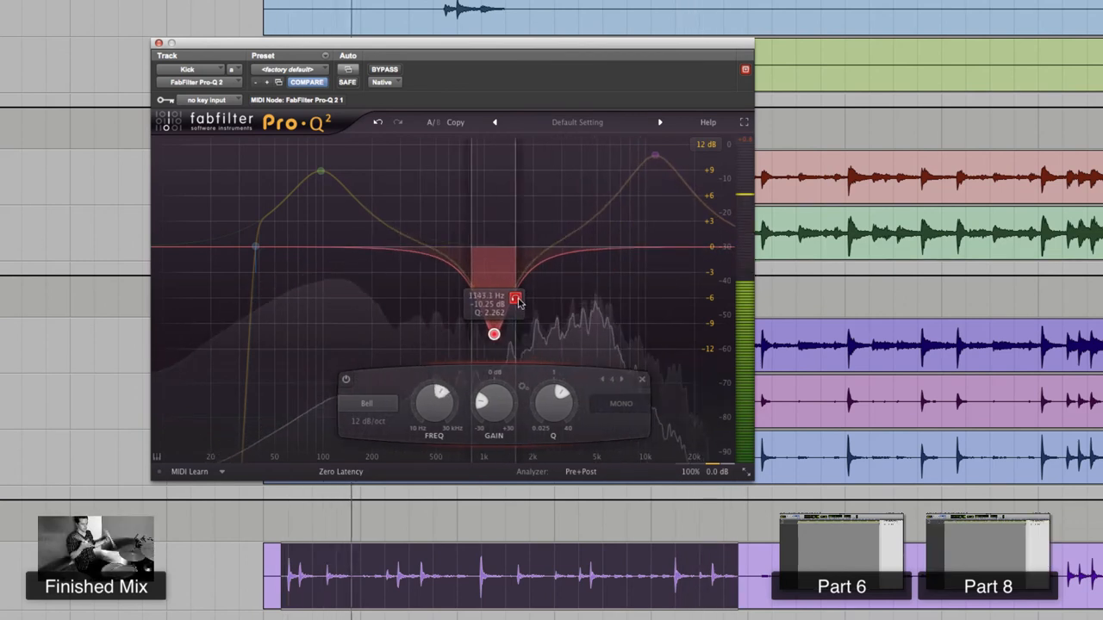
drag(517, 299, 464, 299)
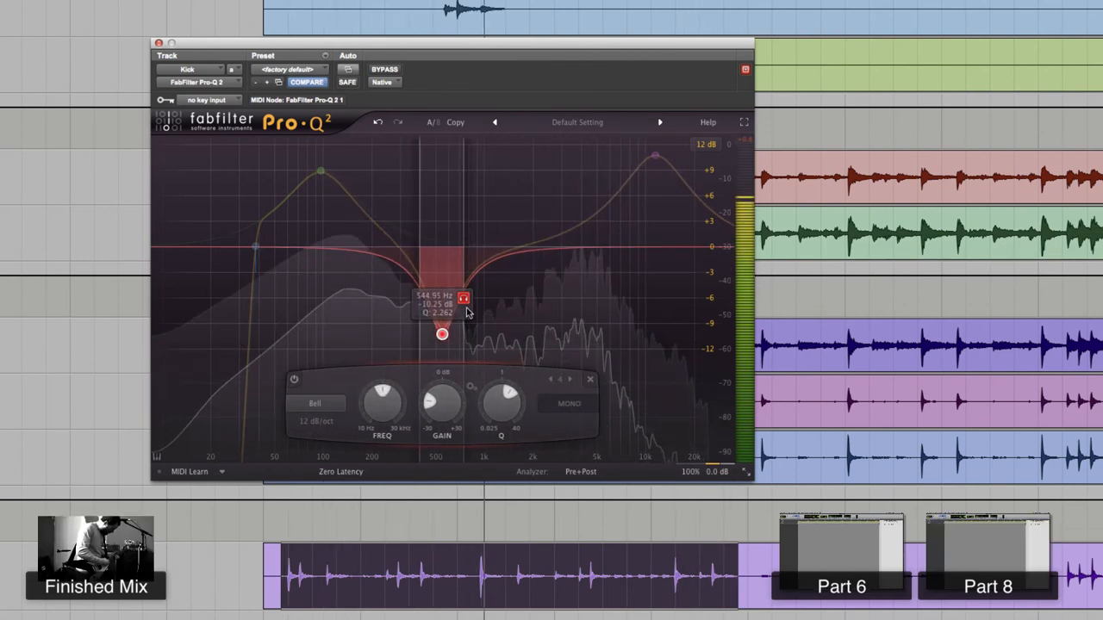